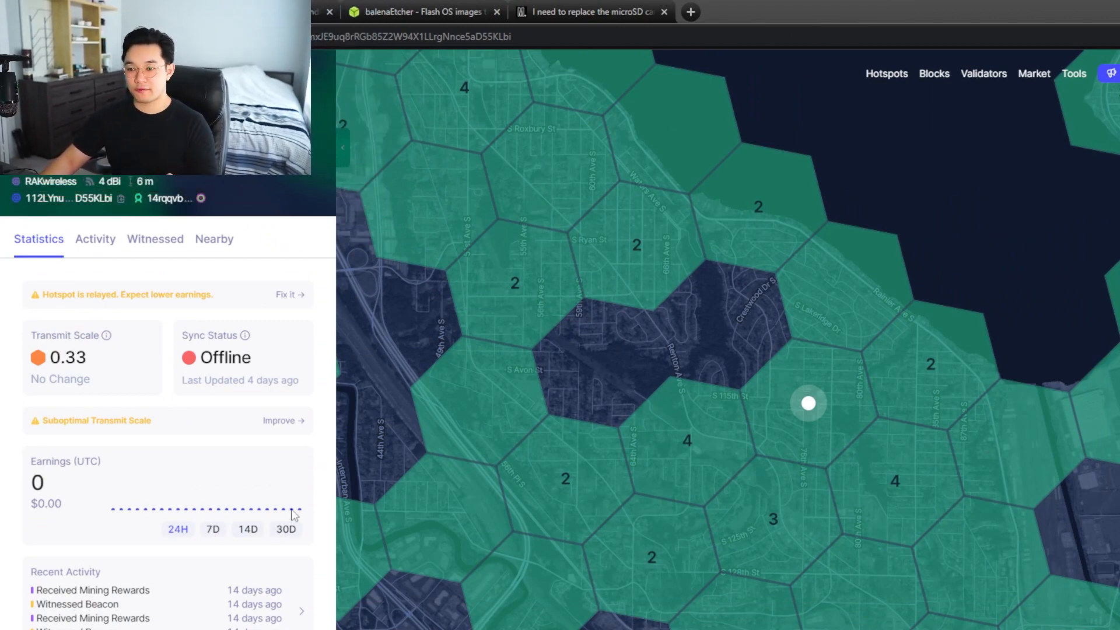
# Switch the hotspot's Earnings statistics from 24 hours to the 30D range
pyautogui.click(285, 528)
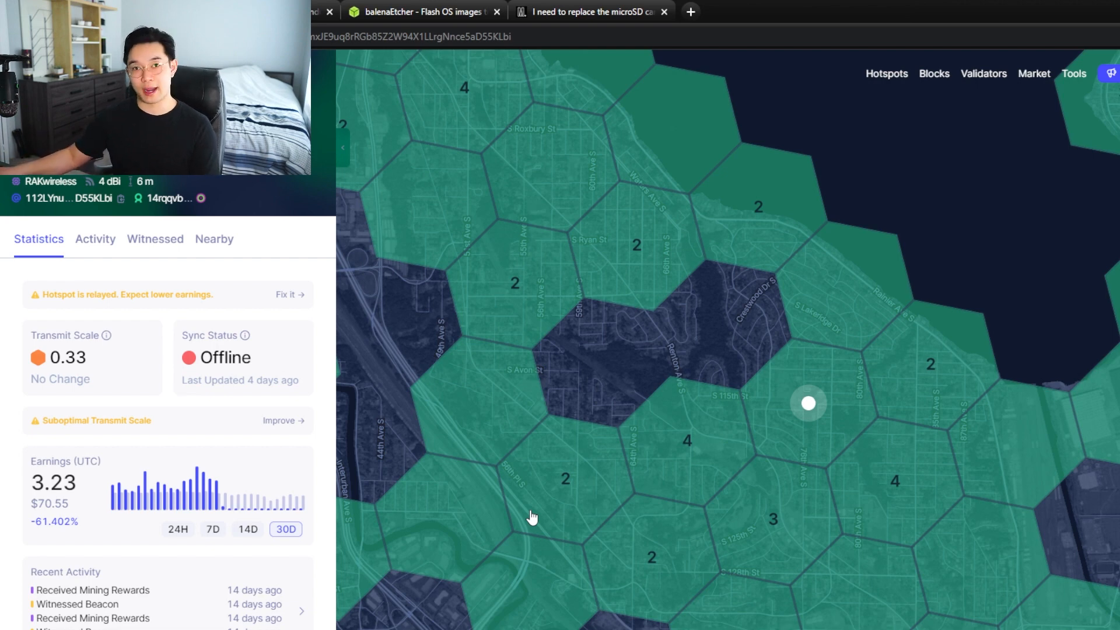
pyautogui.moveTo(832, 420)
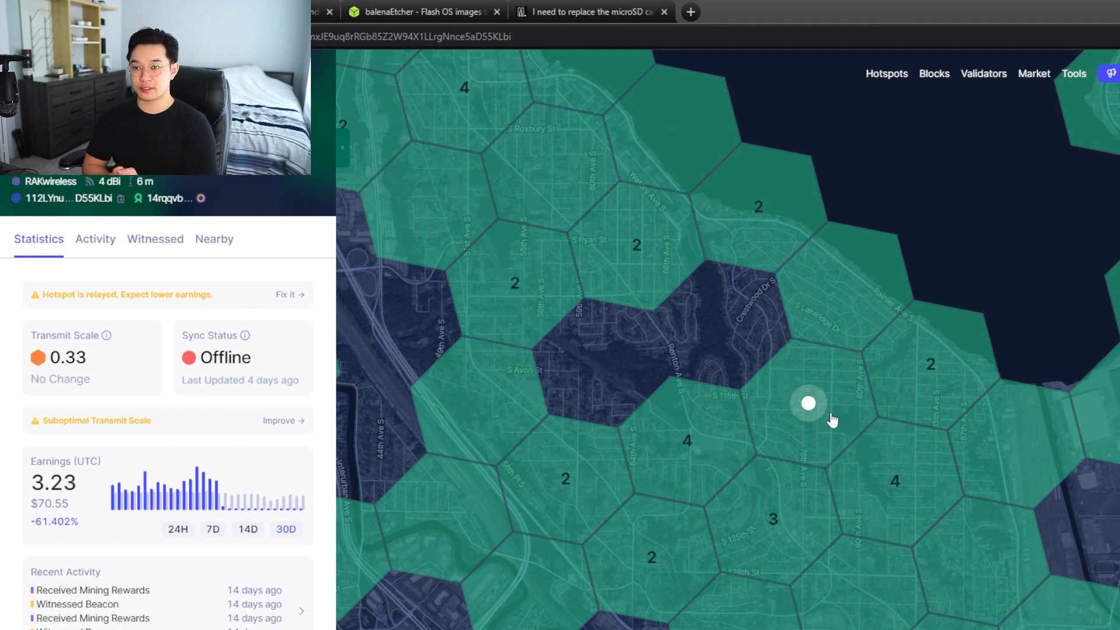
pyautogui.moveTo(856, 457)
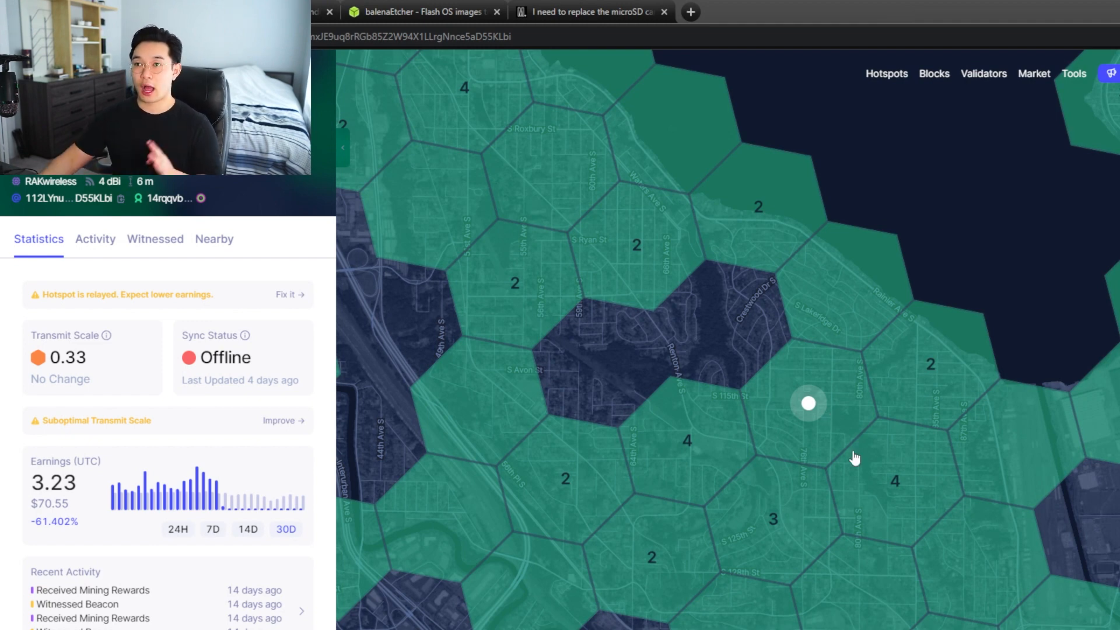
# View the Samsung PRO Endurance 64GB microSD listing on Amazon, then the balenaEtcher download tab
pyautogui.click(590, 11)
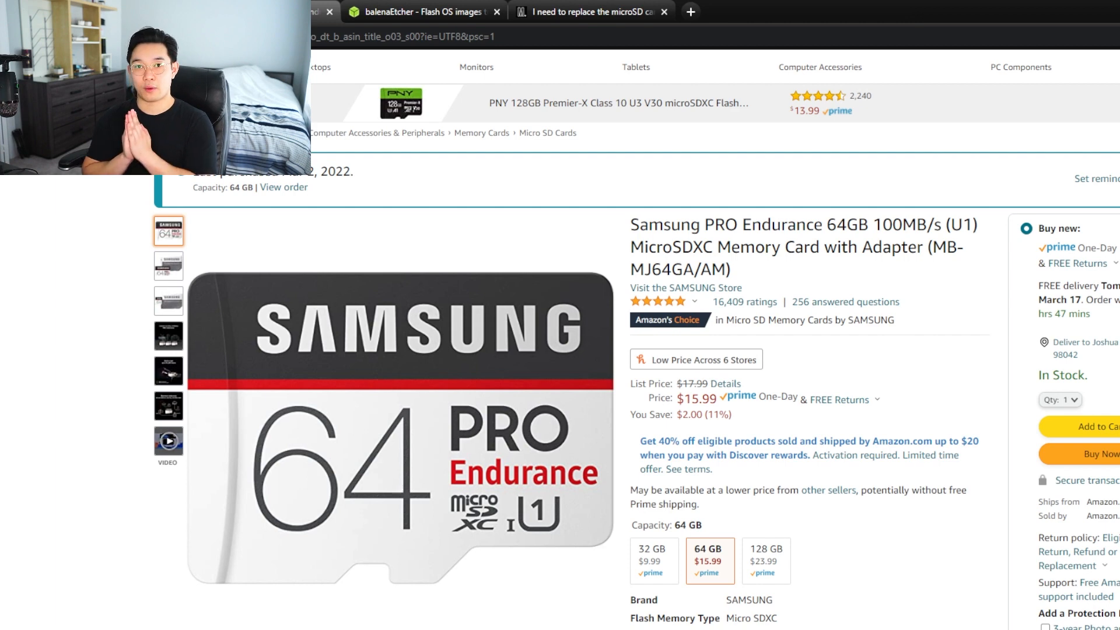
pyautogui.click(422, 12)
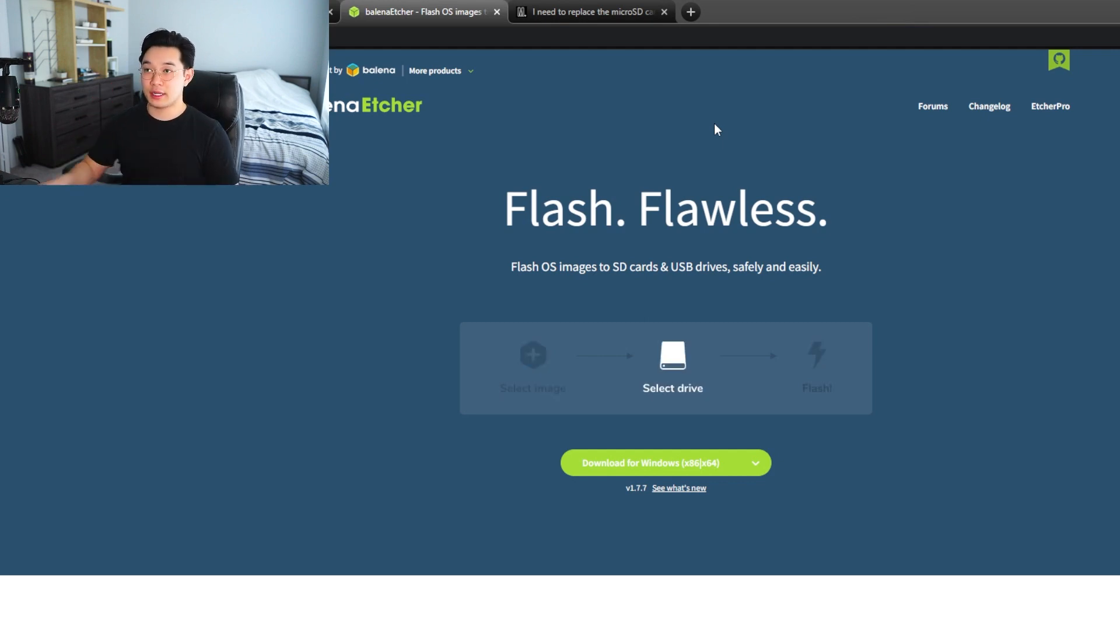
# Show the 'I need to replace the microSD card' steps on the MNTD support page
pyautogui.click(586, 12)
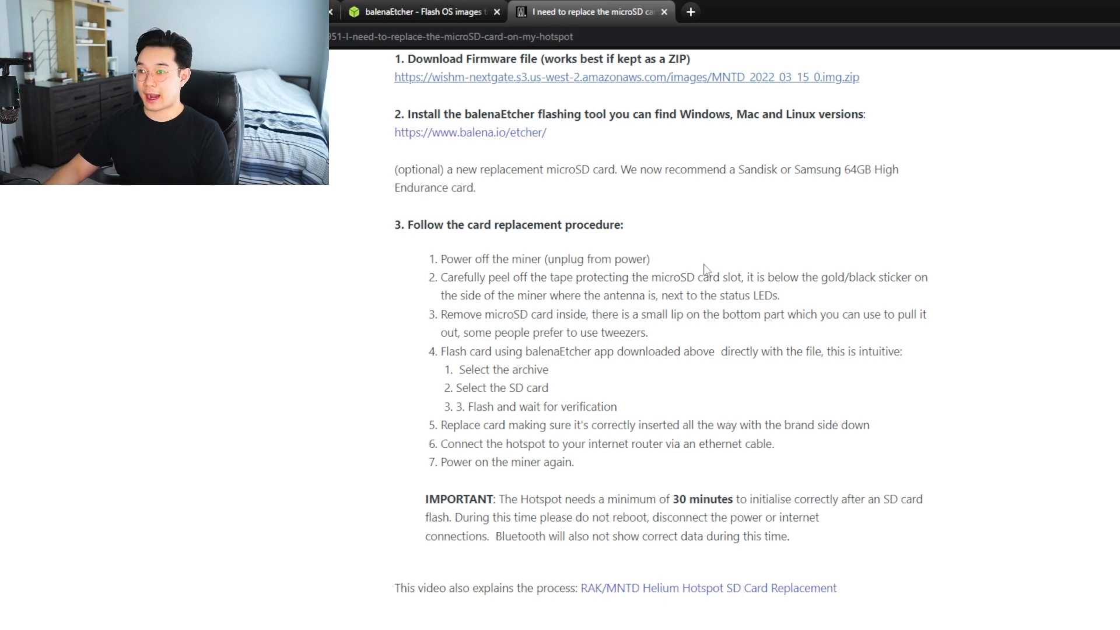
pyautogui.scroll(3)
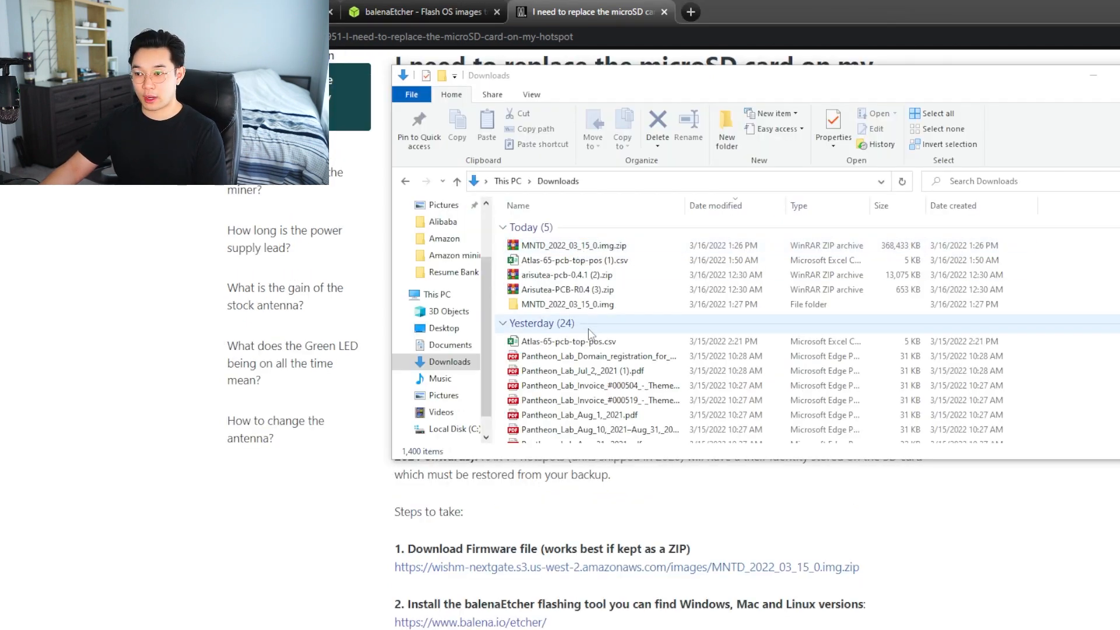
# Open the MNTD_2022_03_15_0 firmware item in the Downloads folder
pyautogui.doubleClick(571, 304)
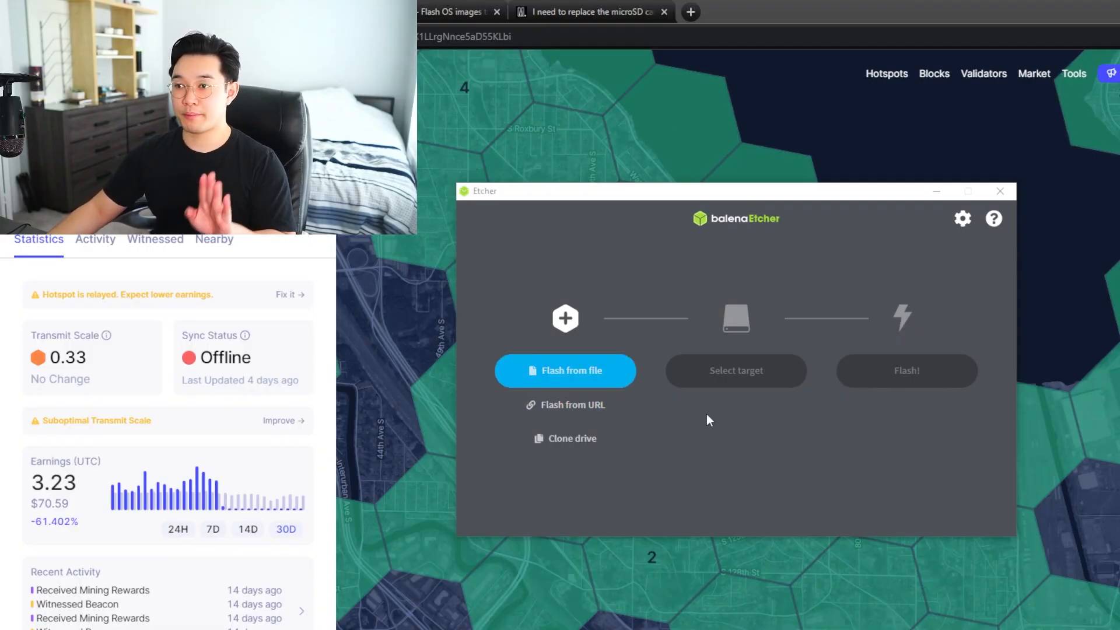
# Load MNTD_2022_03_15_0.img from Downloads as the image and go to target drive selection
pyautogui.click(564, 370)
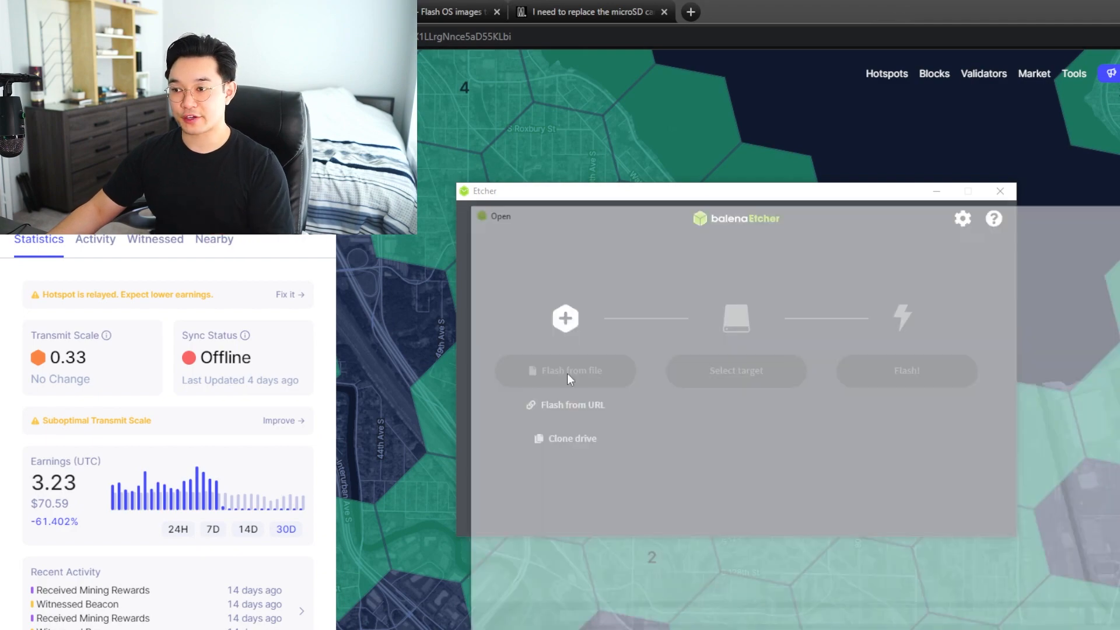
pyautogui.click(565, 370)
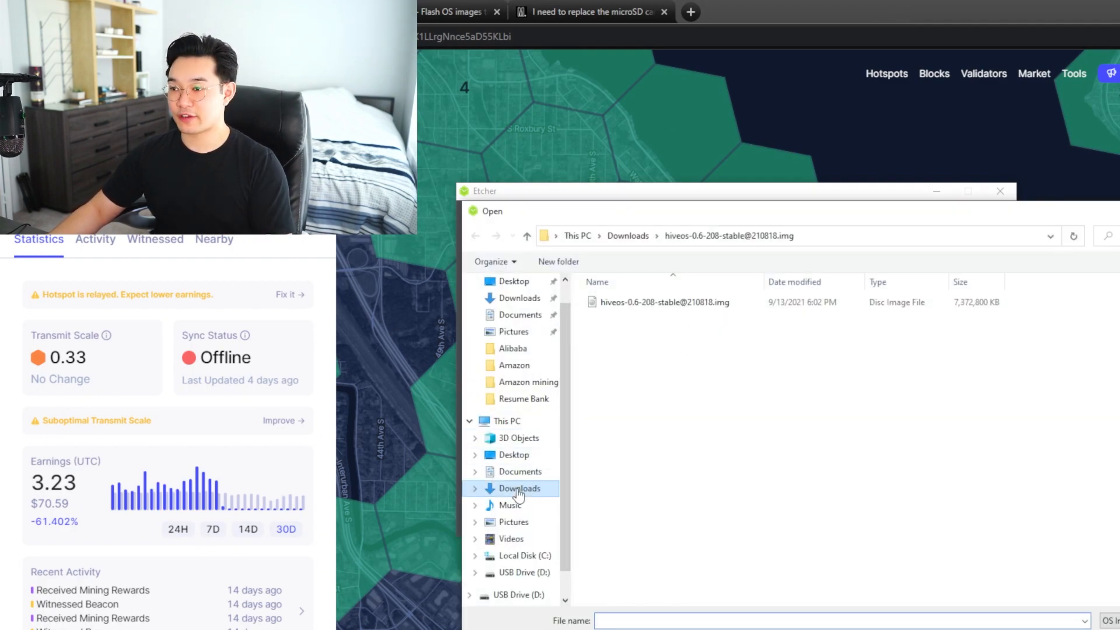
pyautogui.click(518, 487)
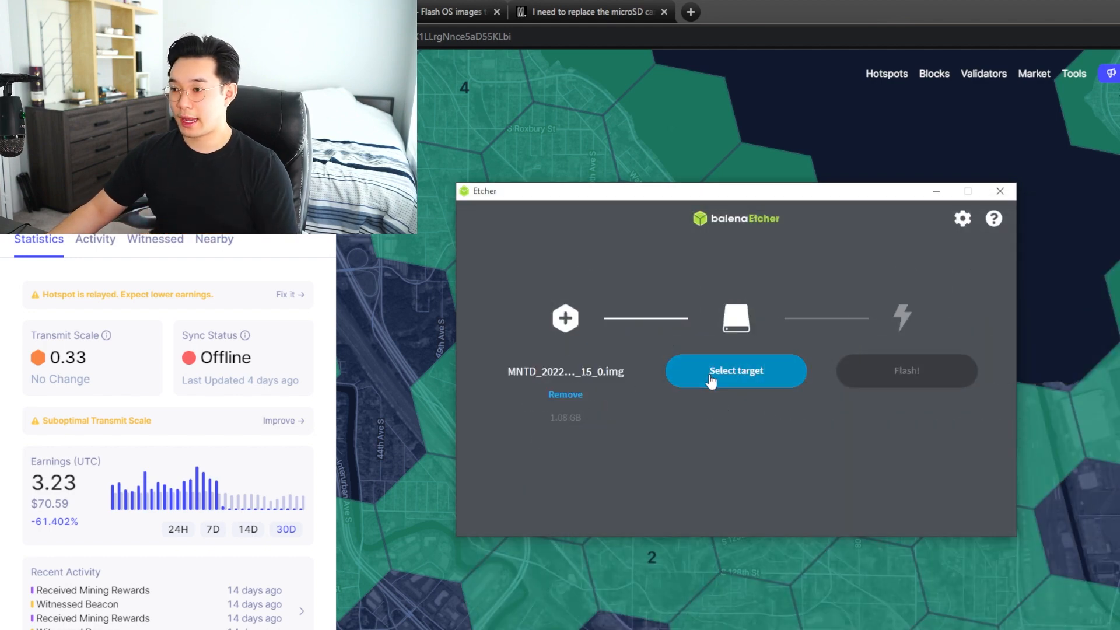
pyautogui.click(737, 370)
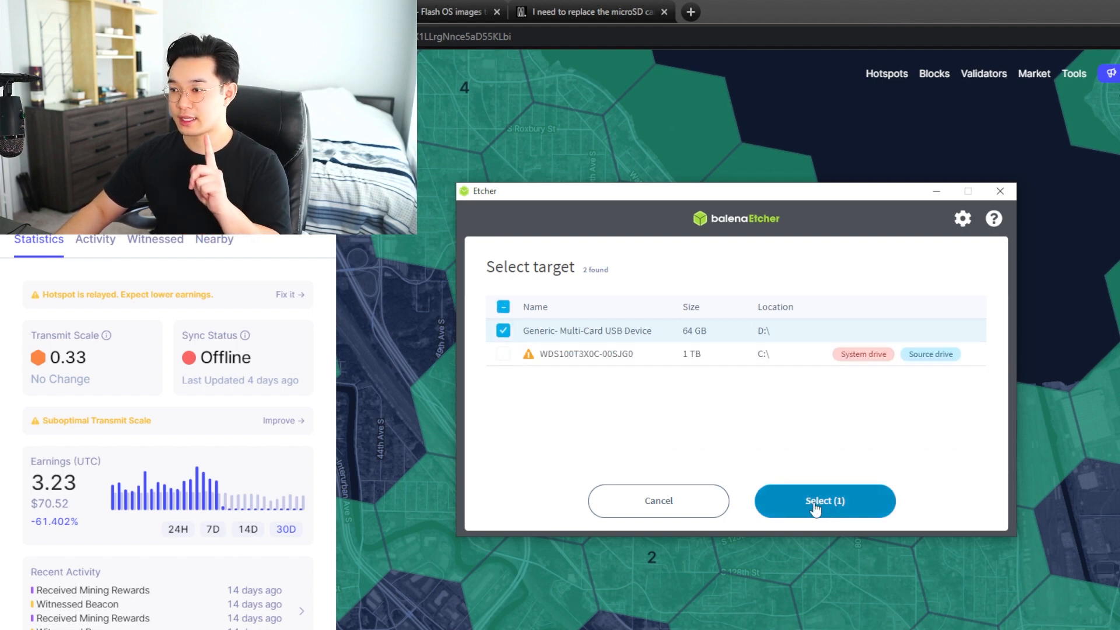
# Confirm the 64 GB Generic Multi-Card USB Device as target and flash the firmware until Flash Complete
pyautogui.click(825, 501)
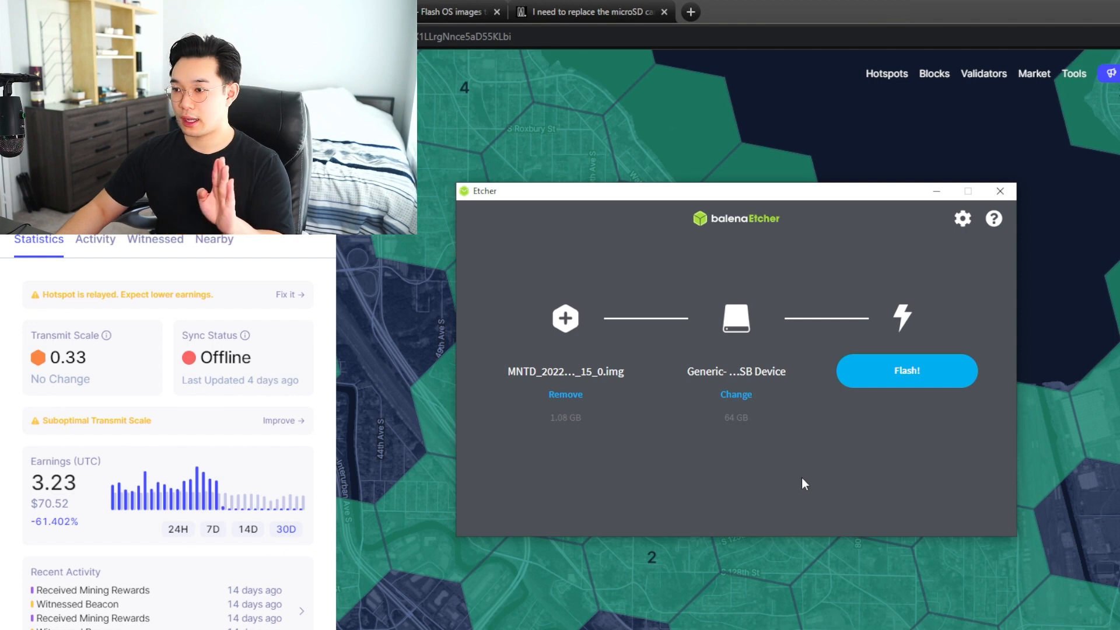
pyautogui.moveTo(924, 378)
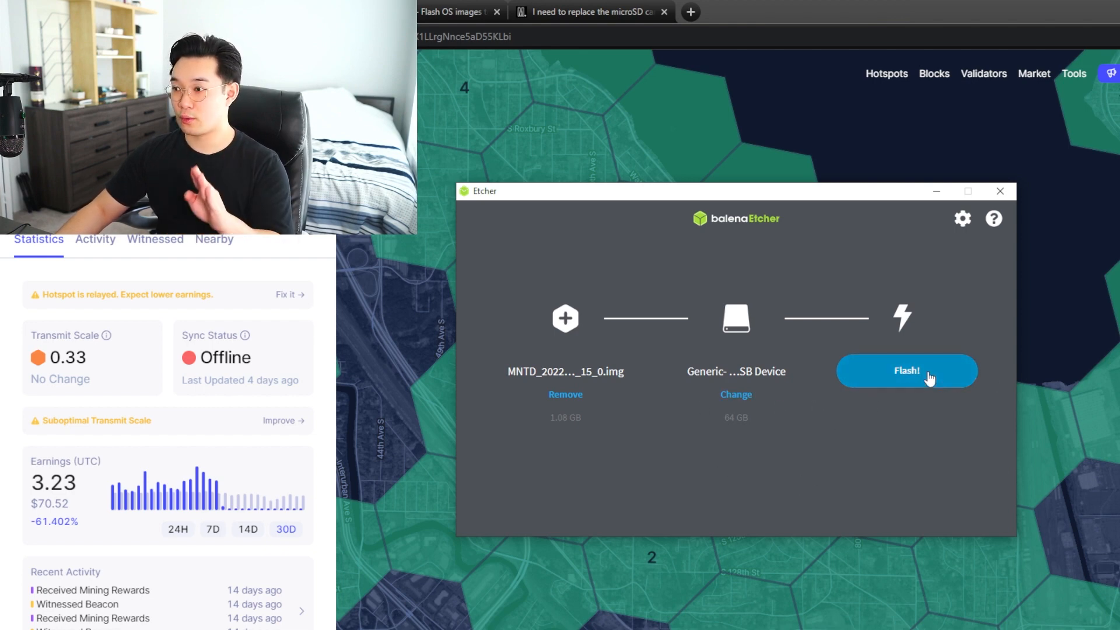
pyautogui.moveTo(790, 418)
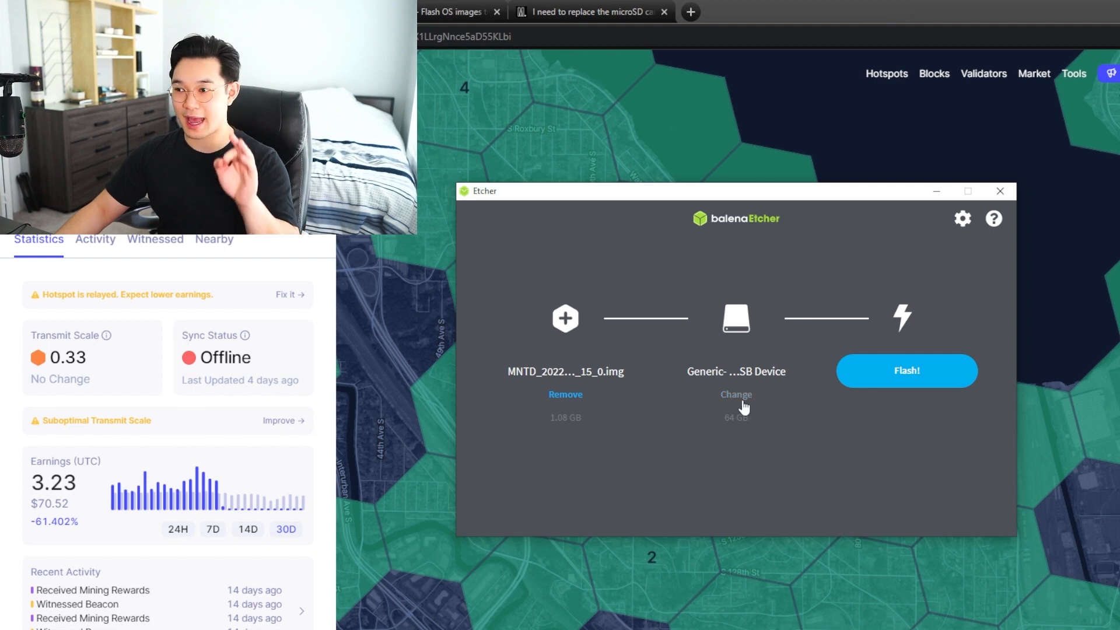
pyautogui.click(736, 394)
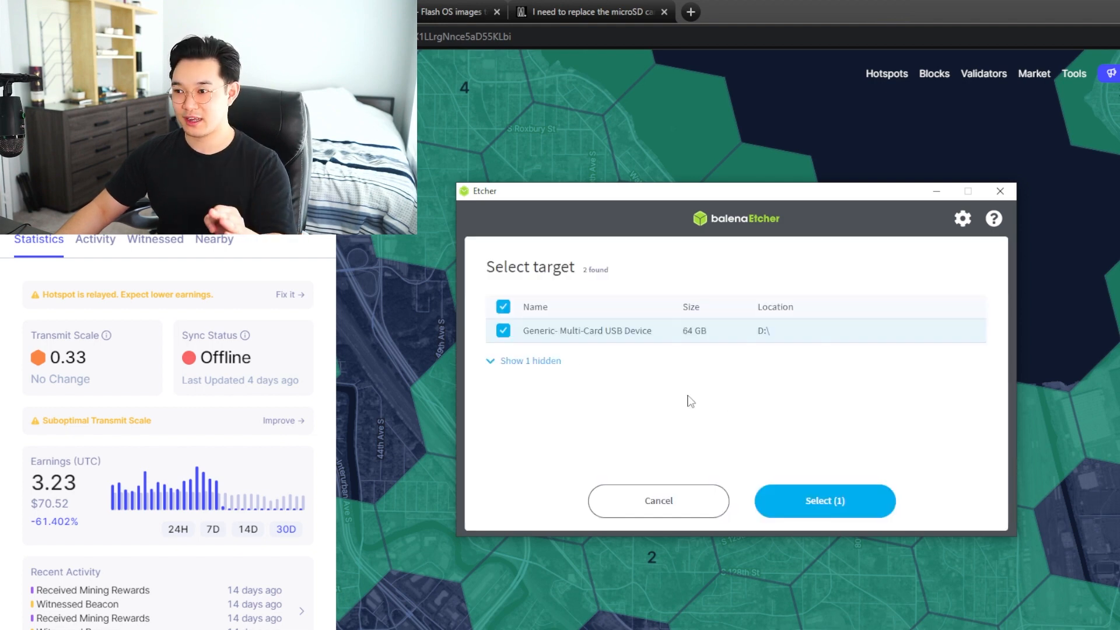
pyautogui.click(824, 501)
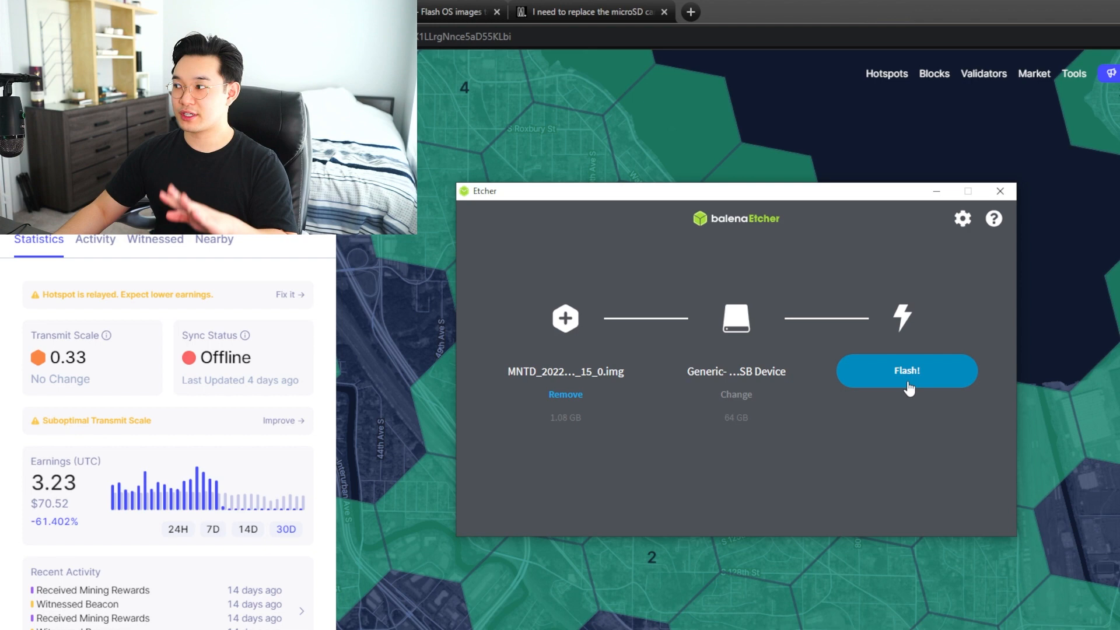
pyautogui.click(908, 371)
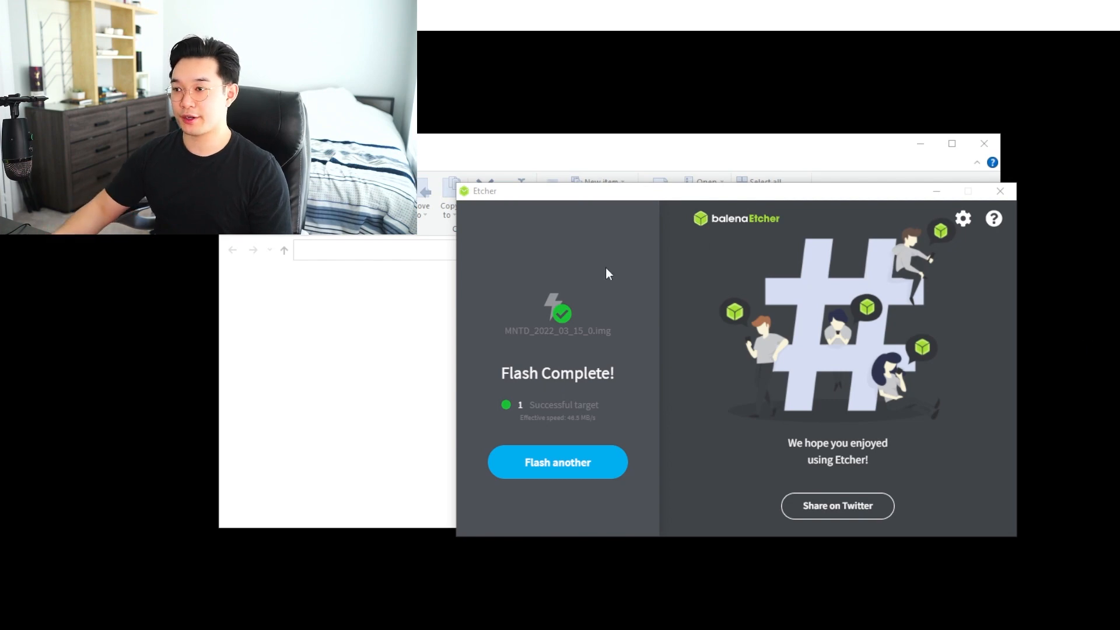
pyautogui.moveTo(825, 232)
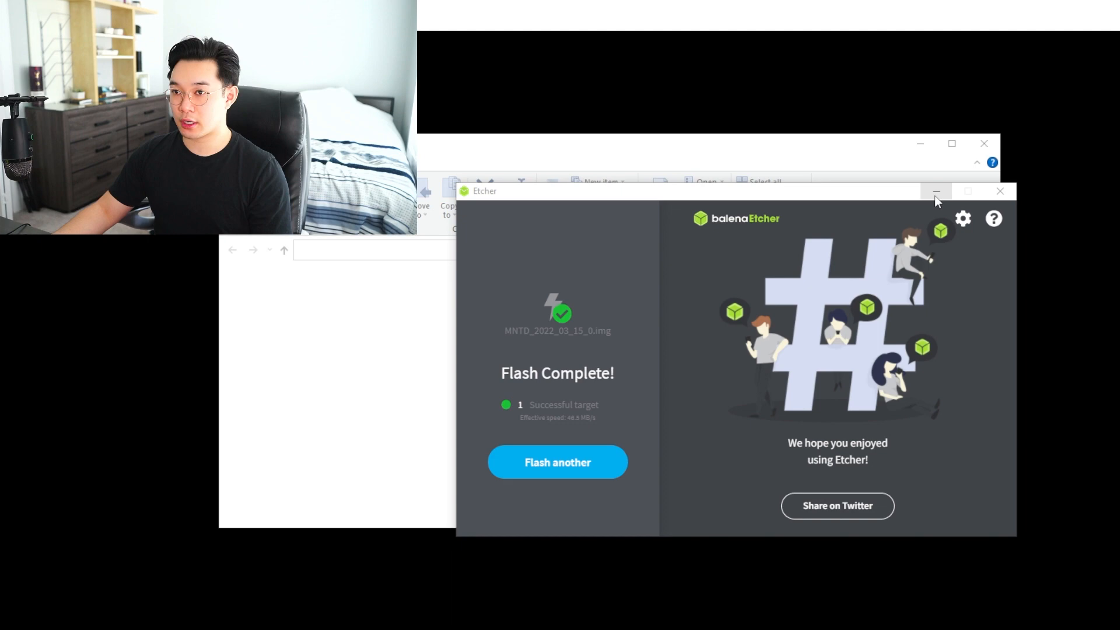
# Minimize Etcher, cancel the format-disk prompt, dismiss the drive warning and hide File Explorer
pyautogui.click(936, 191)
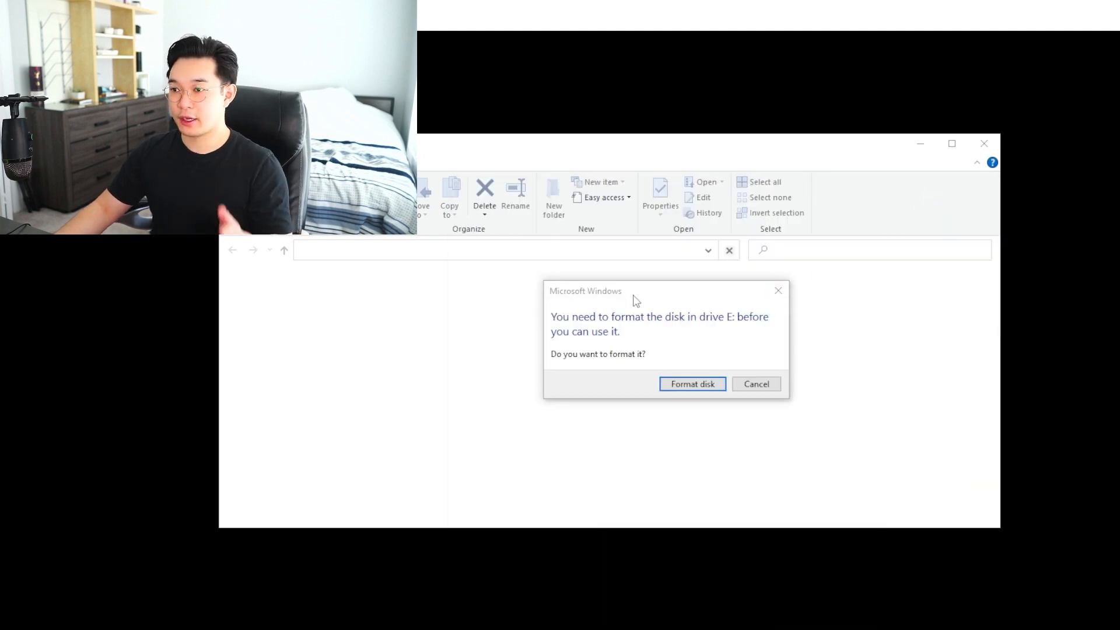
pyautogui.moveTo(572, 323)
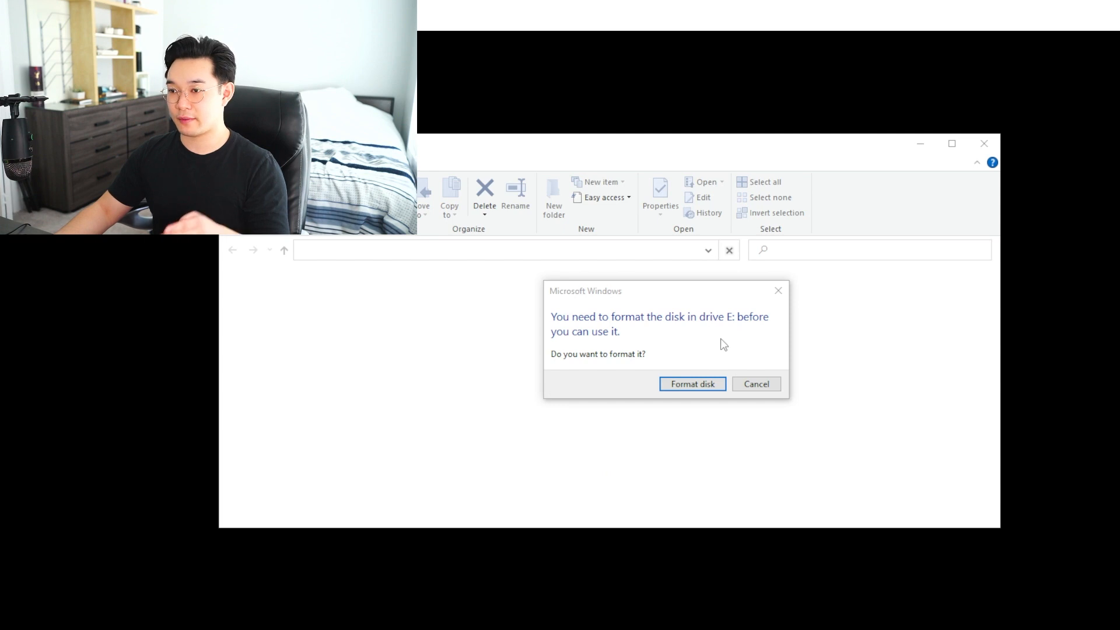
pyautogui.click(755, 384)
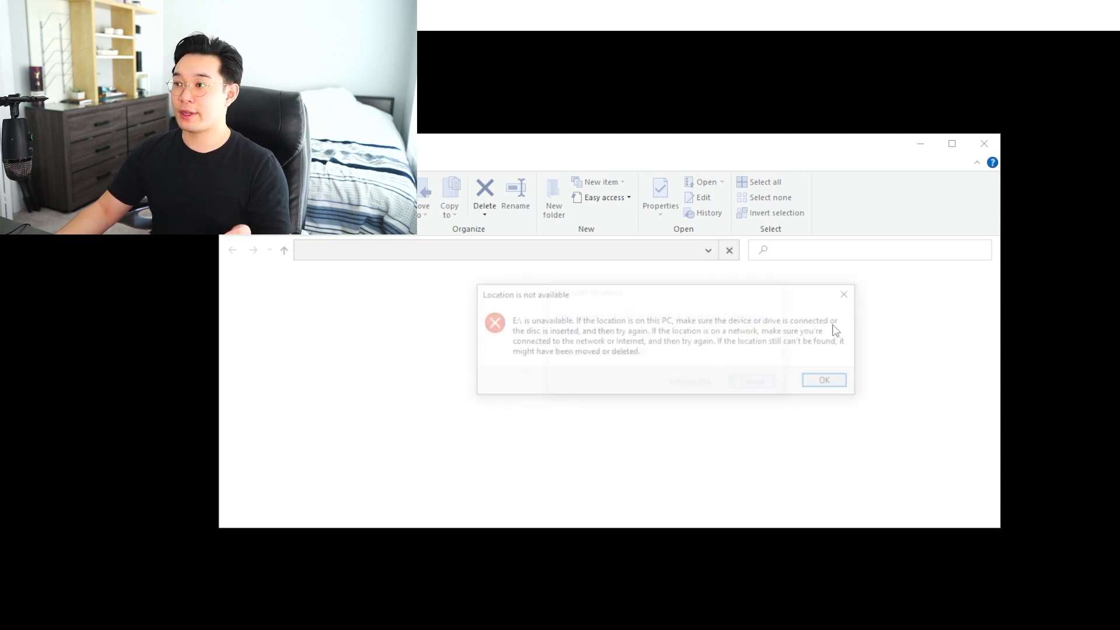
pyautogui.click(823, 379)
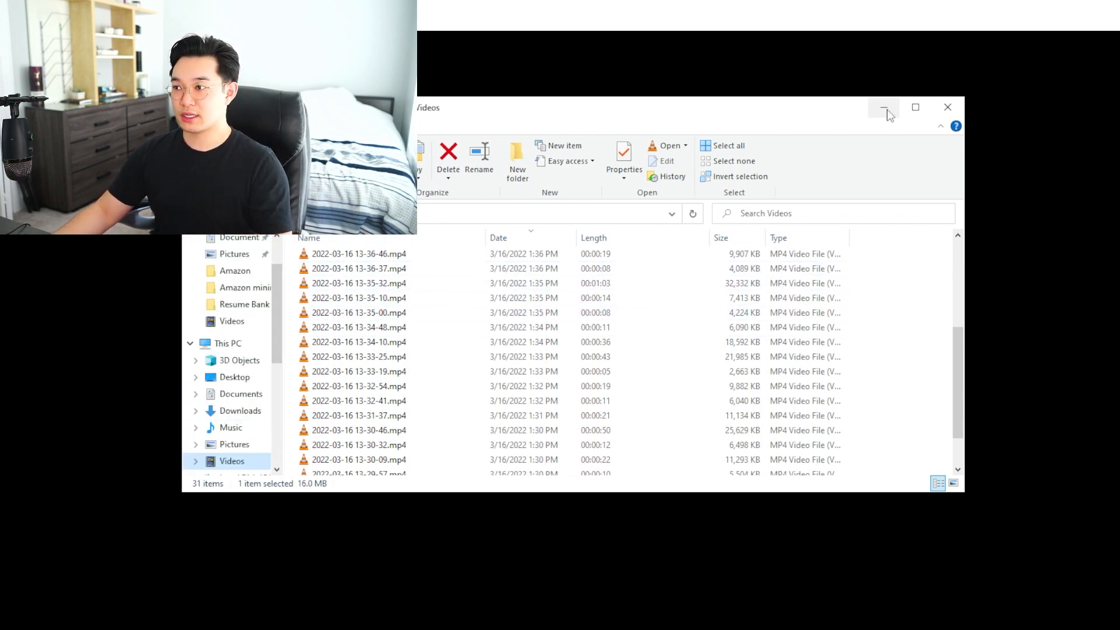
pyautogui.click(883, 107)
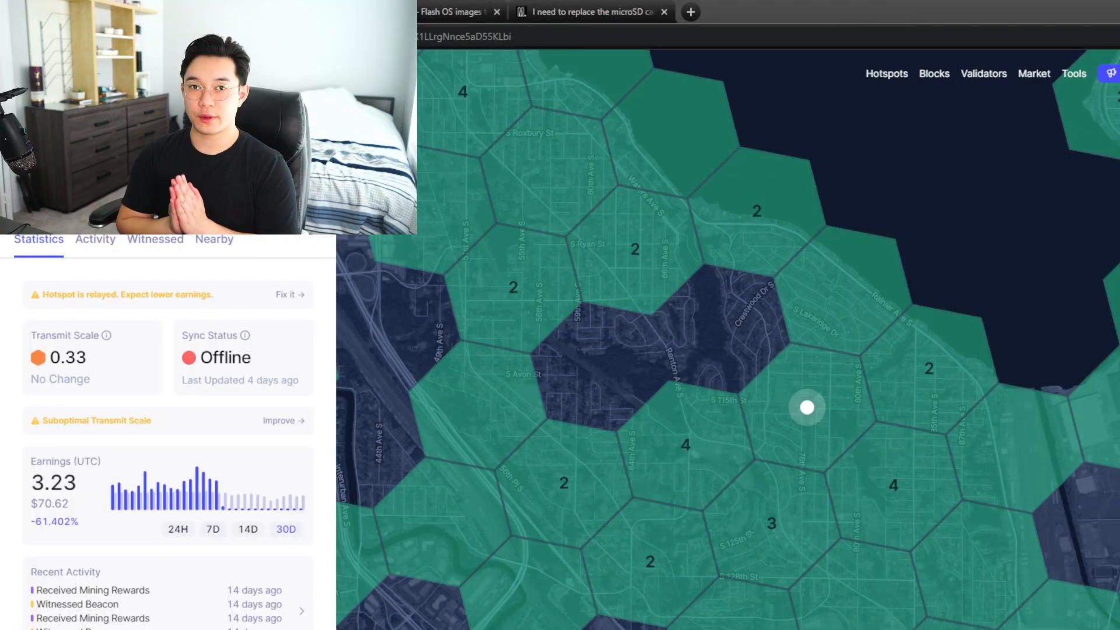